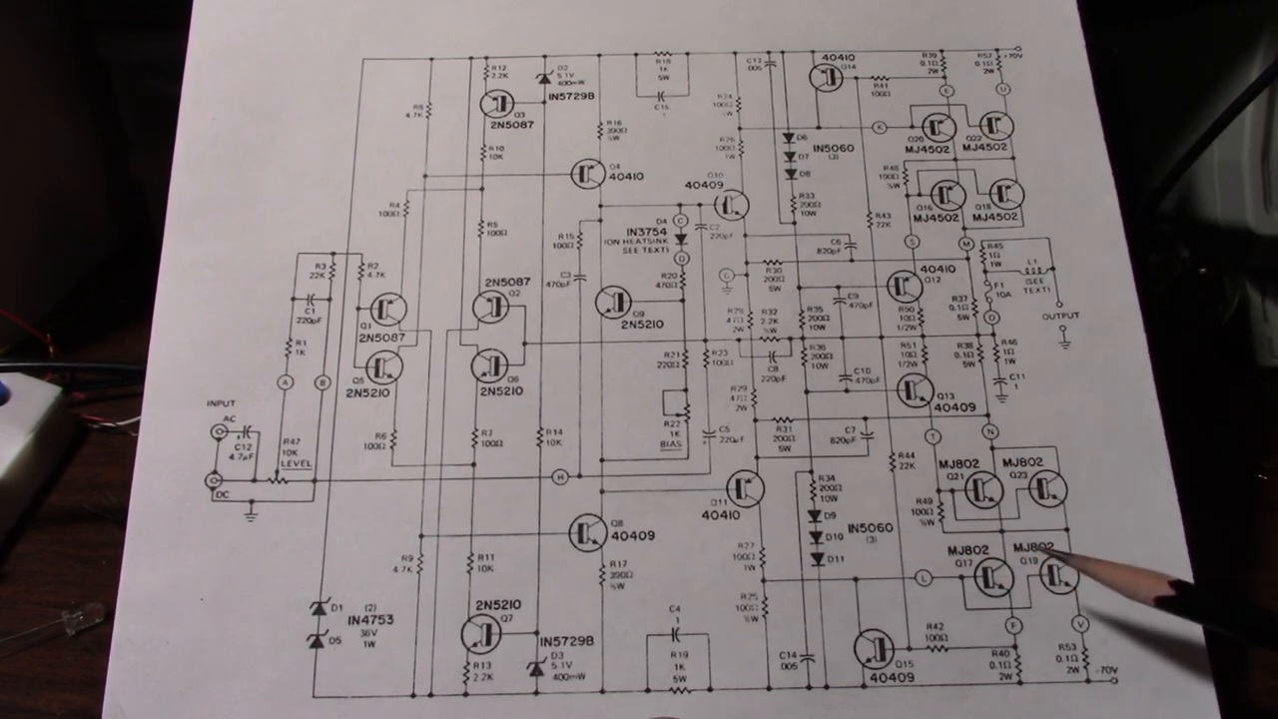
mouse_move(759, 229)
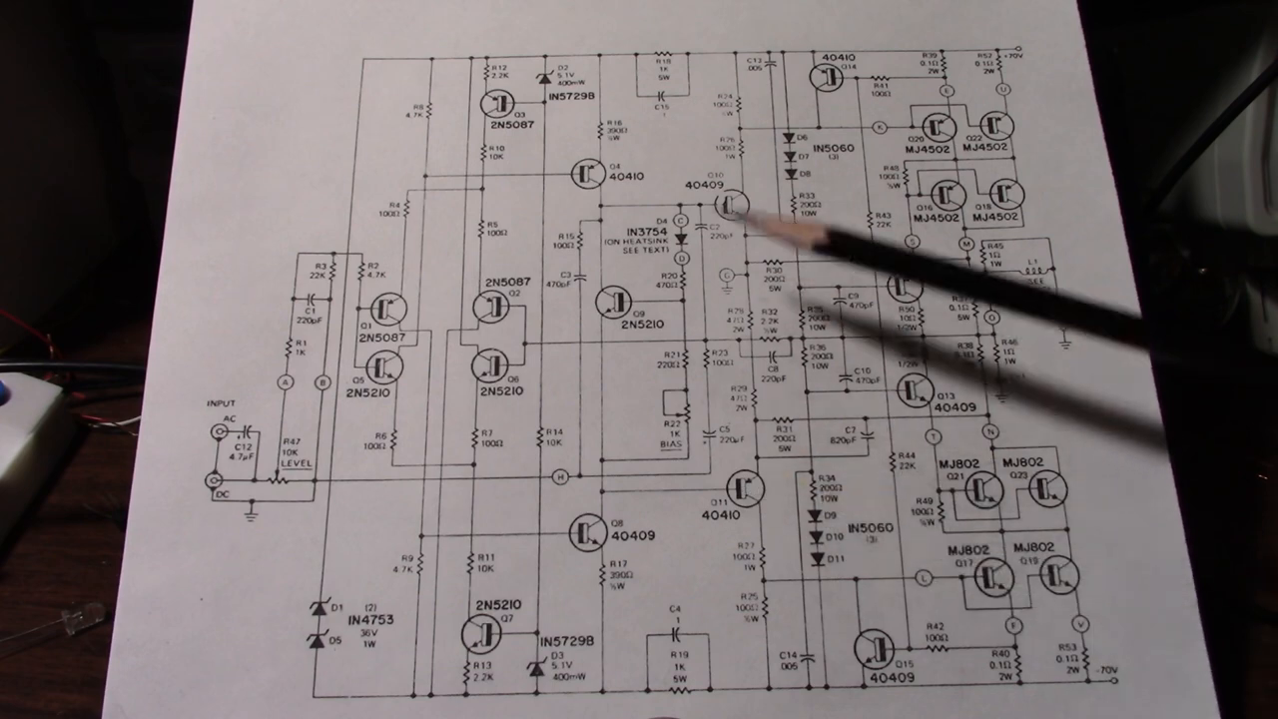